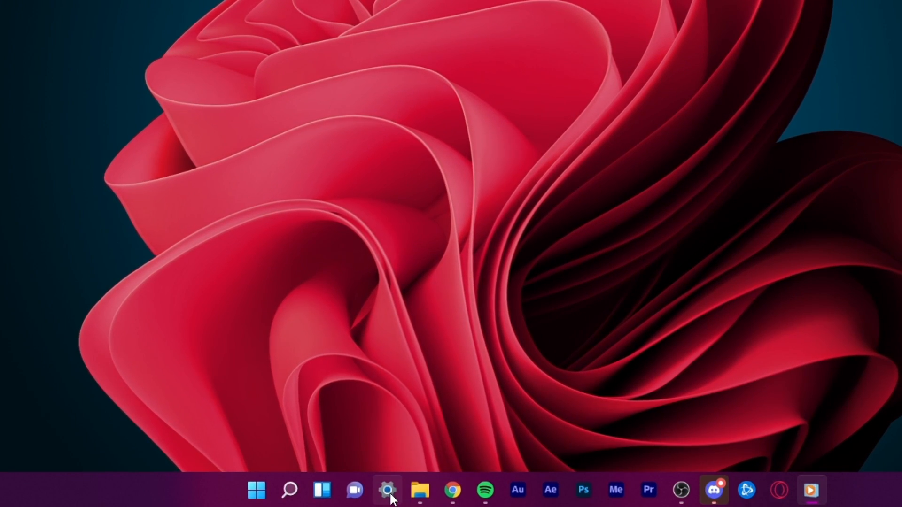
Step: Launch Settings from the taskbar and search 'setting' in Start so it shows as best match
{"action": "left_click", "coordinate": [388, 490]}
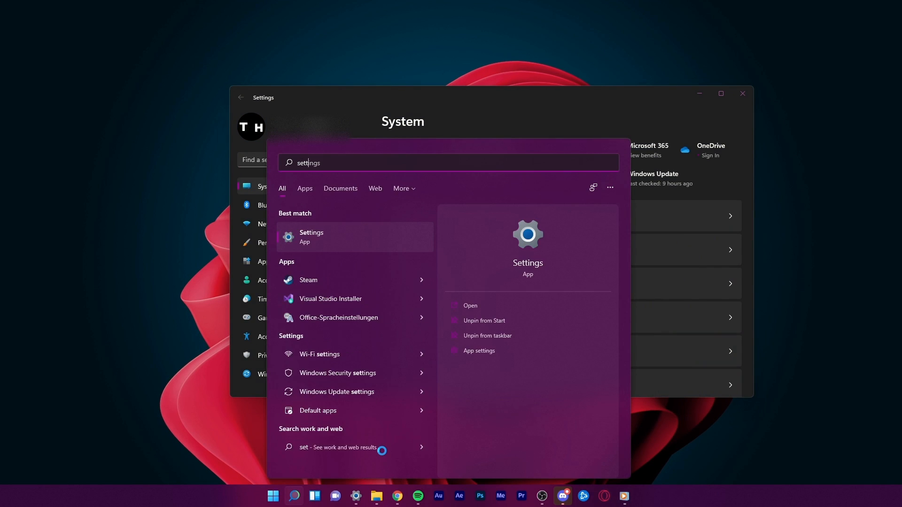
{"action": "type", "text": "settings"}
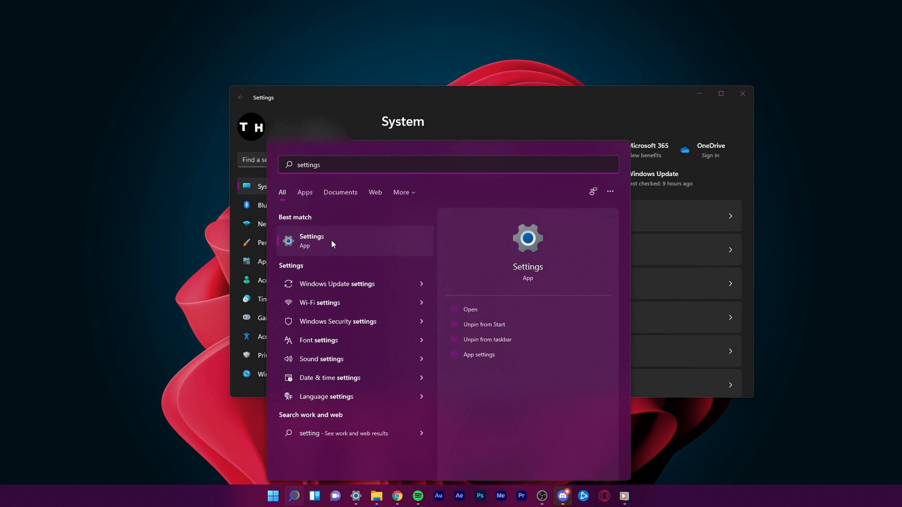
Step: Go to System > Sound in Settings and reach More sound settings for the classic Sound dialog
{"action": "left_click", "coordinate": [311, 241]}
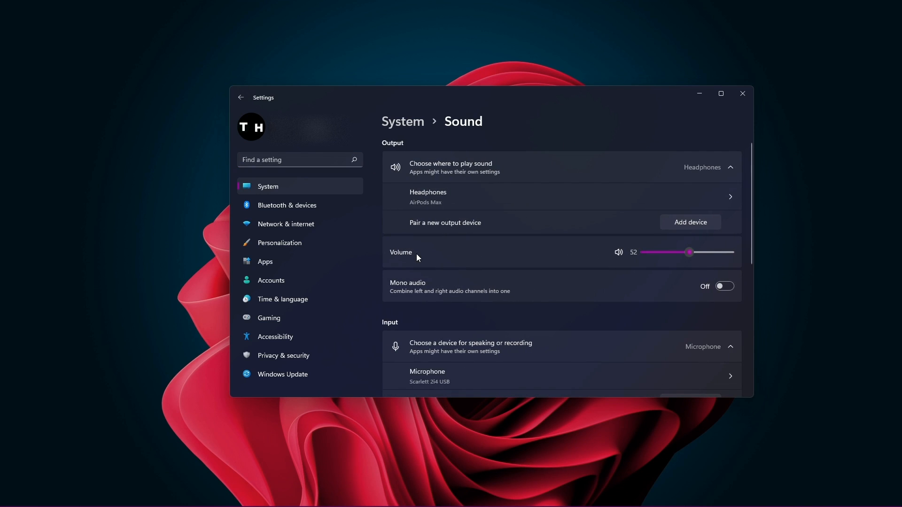
{"action": "scroll", "scroll_direction": "down", "scroll_amount": 3}
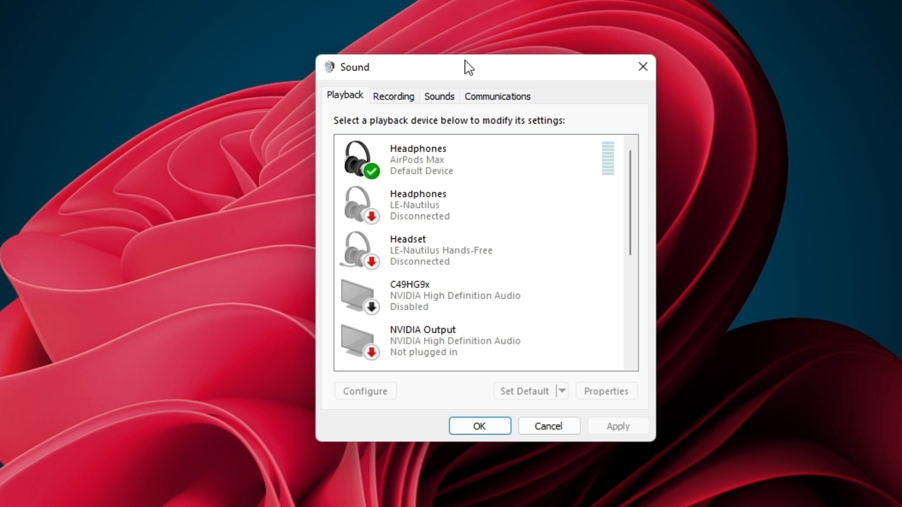
Step: Show the Recording devices and scroll to the Scarlett 2i4 USB microphone
{"action": "left_click", "coordinate": [393, 96]}
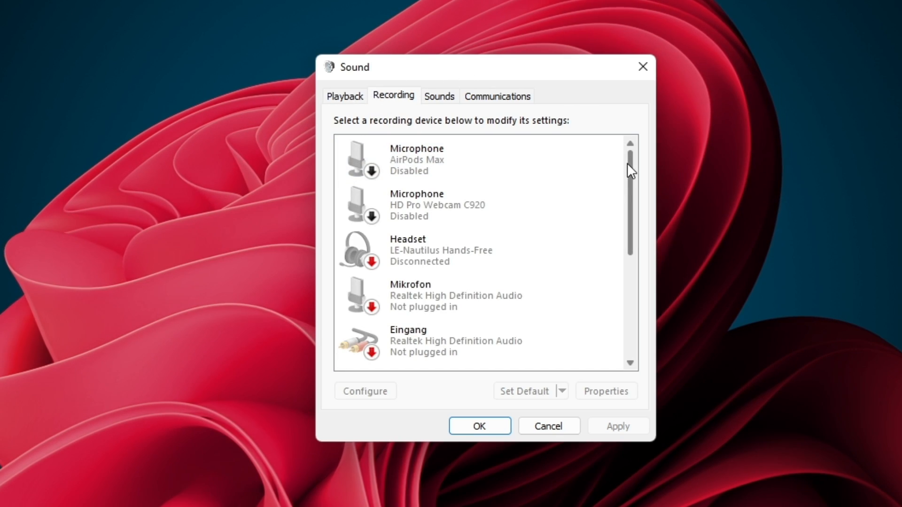
{"action": "scroll", "scroll_direction": "down", "scroll_amount": 3}
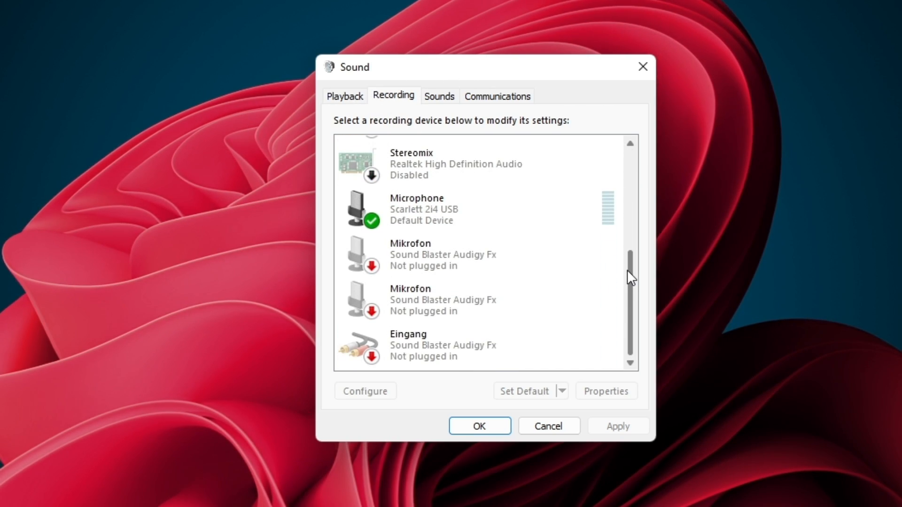
{"action": "scroll", "scroll_direction": "down", "scroll_amount": 3}
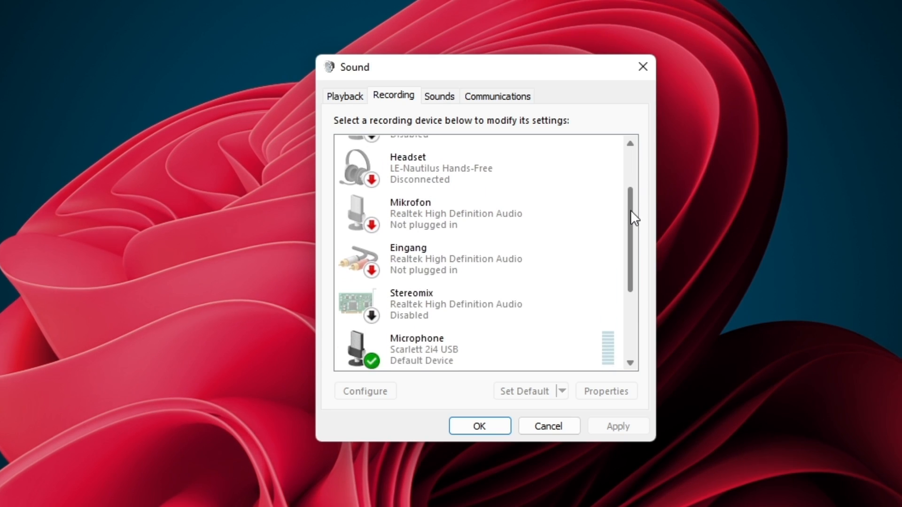
{"action": "scroll", "scroll_direction": "down", "scroll_amount": 3}
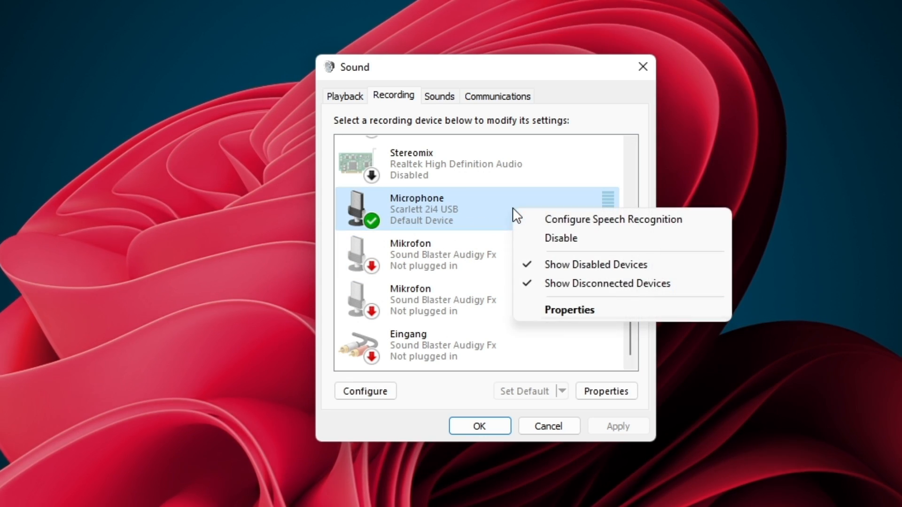
{"action": "mouse_move", "coordinate": [570, 310]}
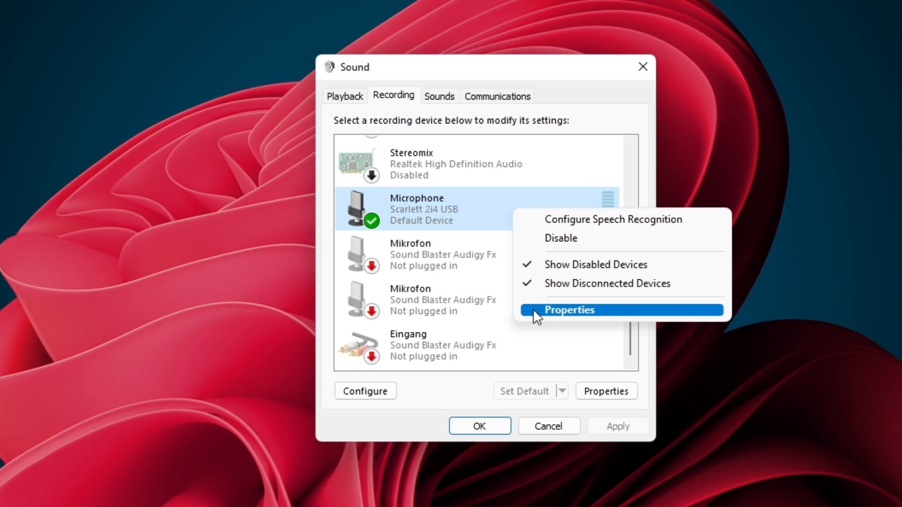
Step: In the Scarlett 2i4 microphone's Listen properties, toggle Listen to this device and leave it off
{"action": "left_click", "coordinate": [569, 309]}
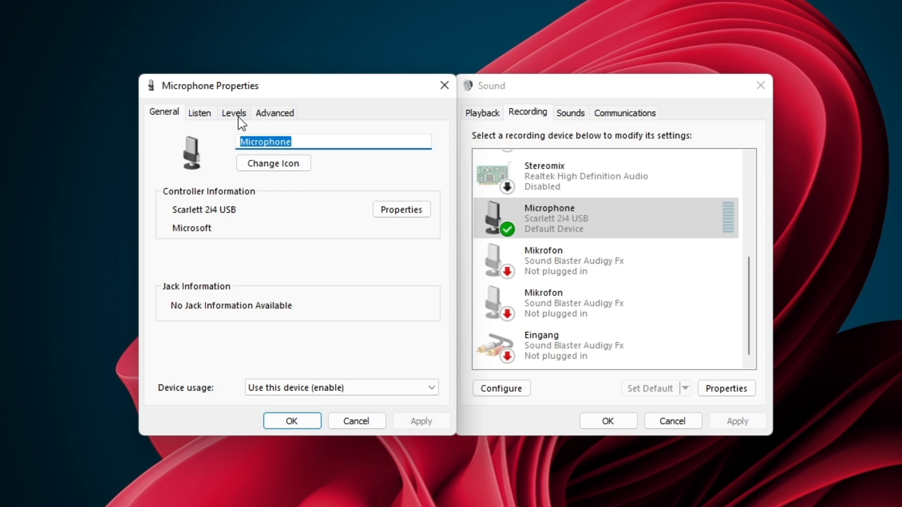
{"action": "left_click", "coordinate": [200, 112]}
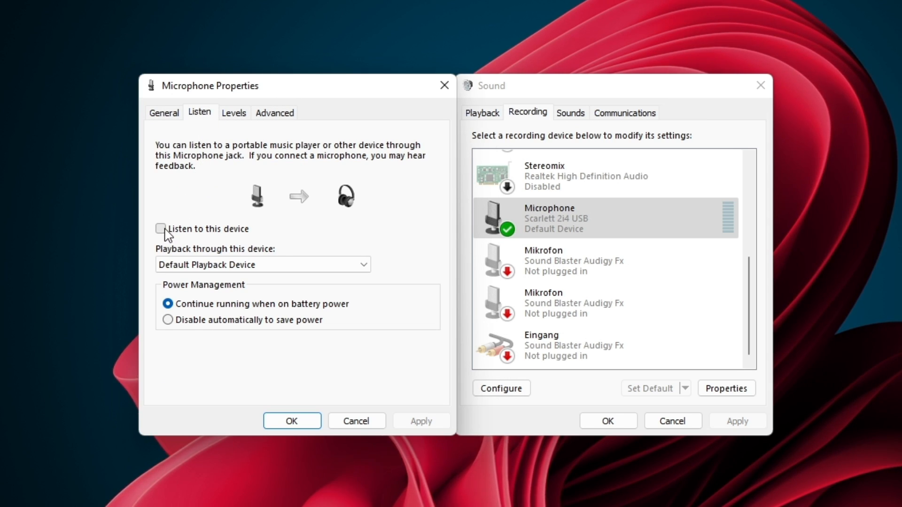
{"action": "left_click", "coordinate": [161, 230]}
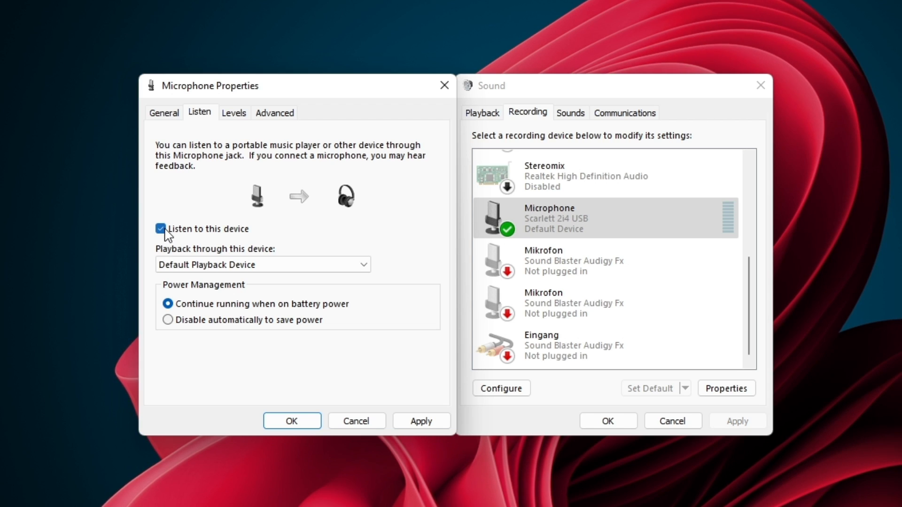
{"action": "left_click", "coordinate": [161, 229]}
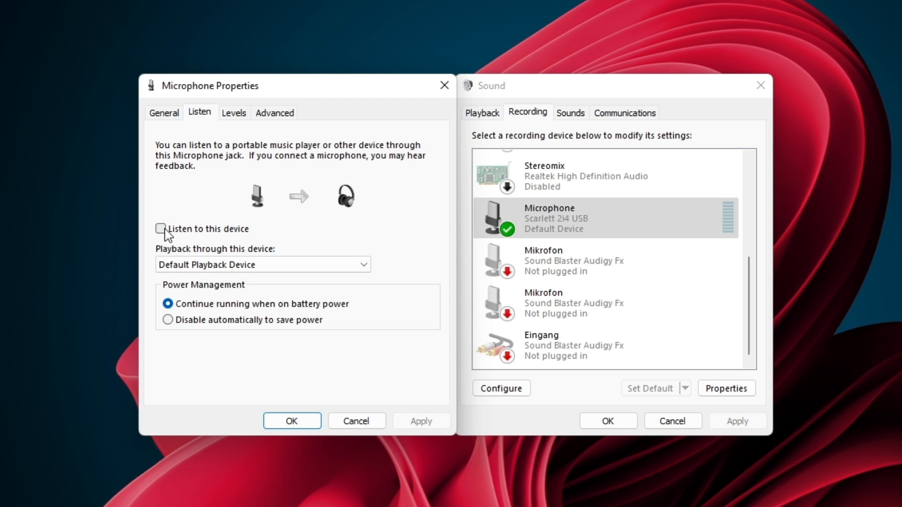
Step: Keep Playback through this device set to Default Playback Device
{"action": "left_click", "coordinate": [262, 265]}
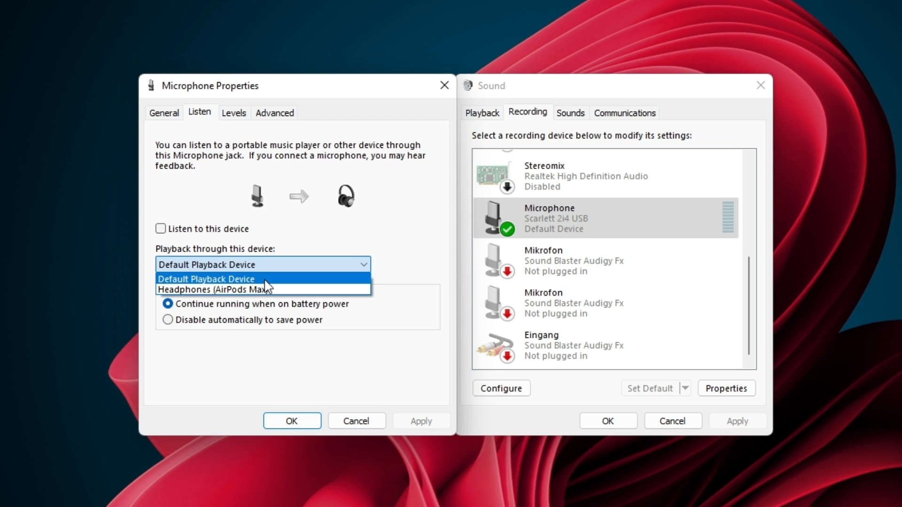
{"action": "left_click", "coordinate": [206, 278]}
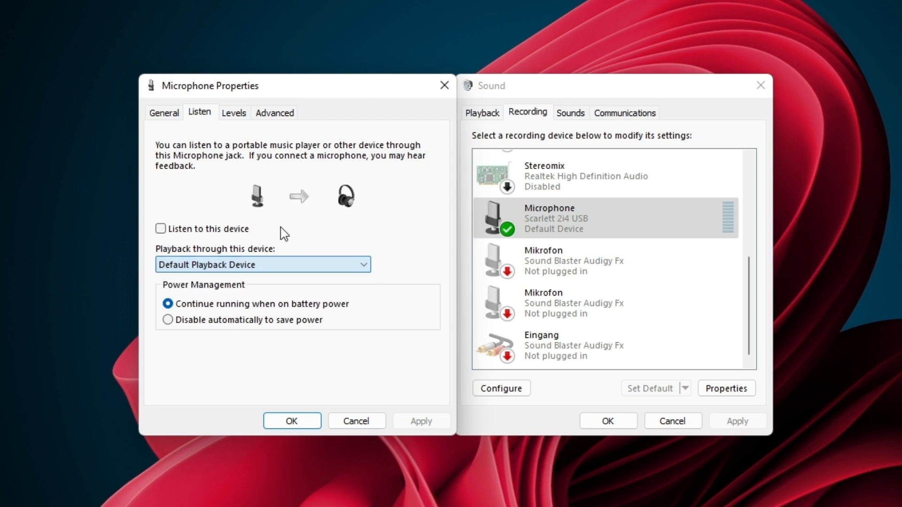
Step: On the Advanced settings, keep the default format at 2 channel, 24 bit, 44100 Hz (Studio Quality)
{"action": "left_click", "coordinate": [274, 112]}
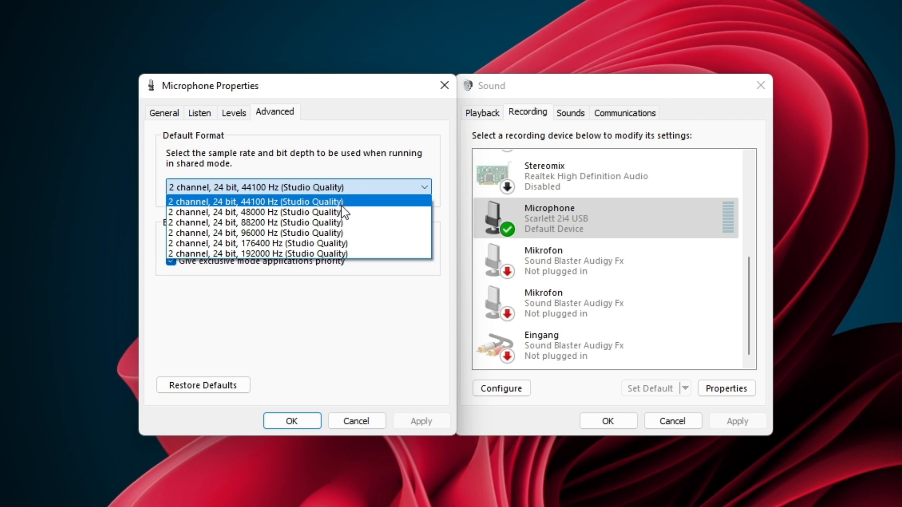
{"action": "mouse_move", "coordinate": [362, 212]}
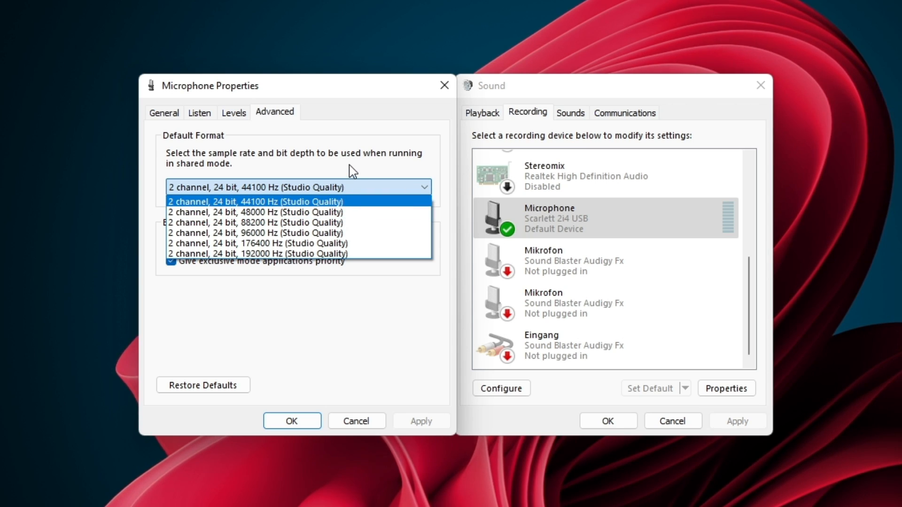
{"action": "left_click", "coordinate": [256, 201]}
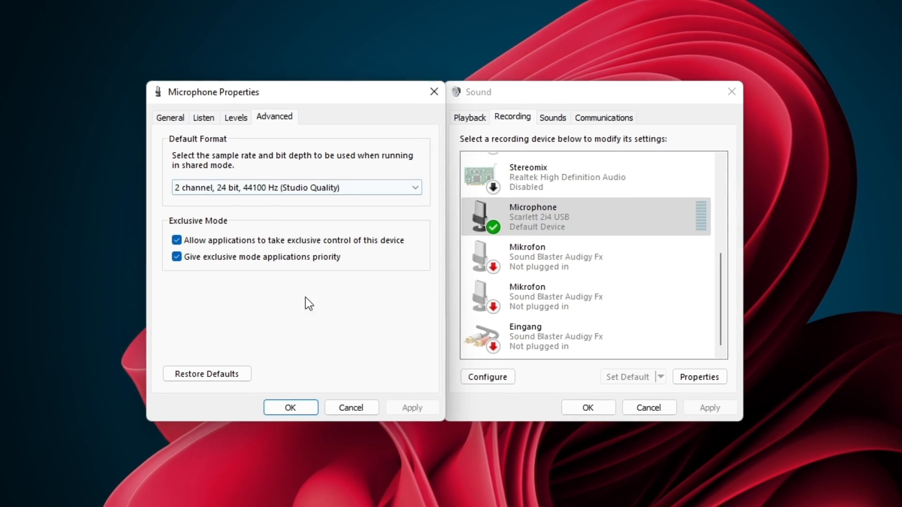
{"action": "left_click", "coordinate": [290, 407]}
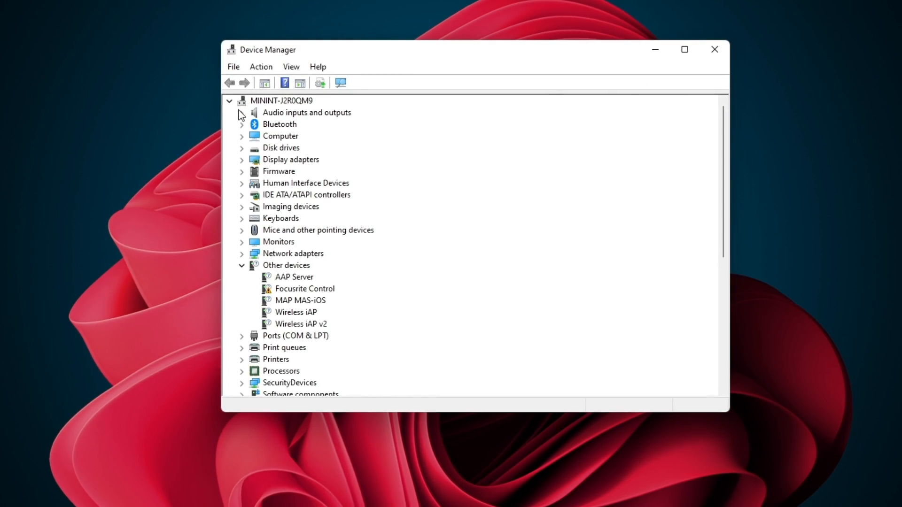
Step: Under Audio inputs and outputs, bring up the properties of Microphone (Scarlett 2i4 USB)
{"action": "left_click", "coordinate": [241, 111]}
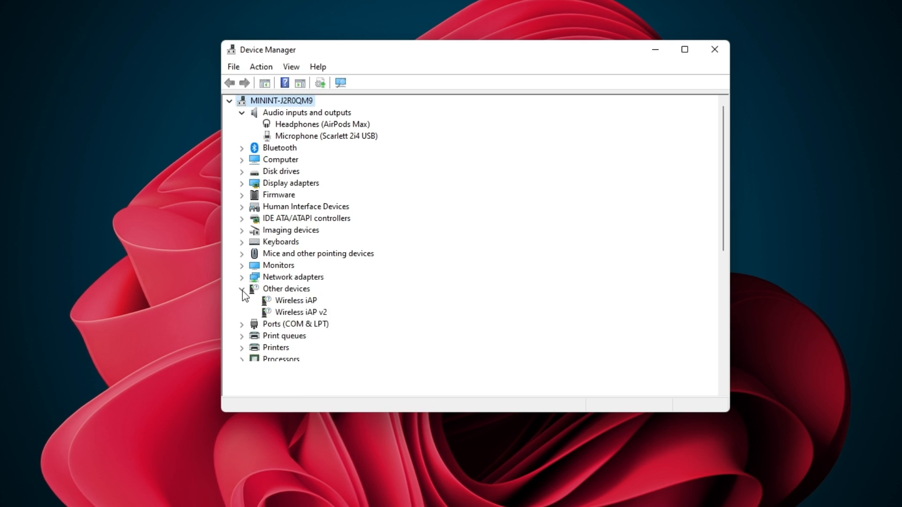
{"action": "left_click", "coordinate": [326, 135]}
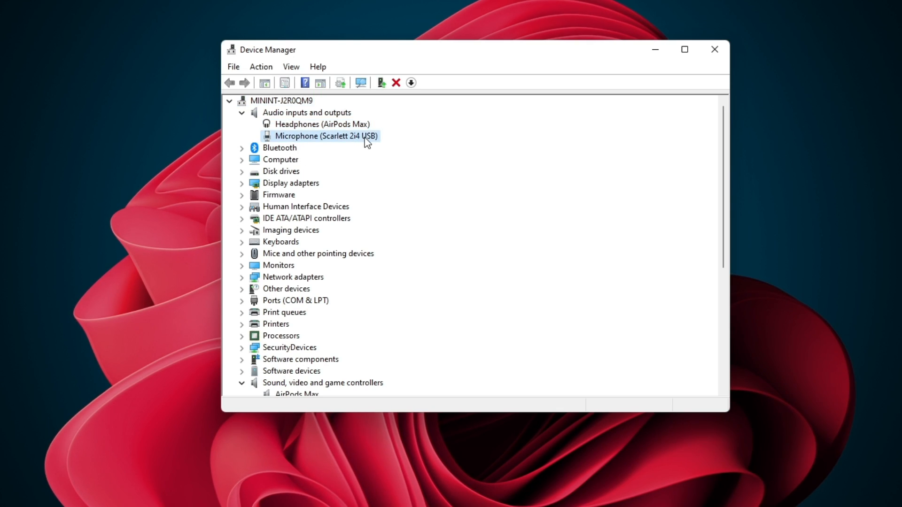
{"action": "double_click", "coordinate": [326, 135]}
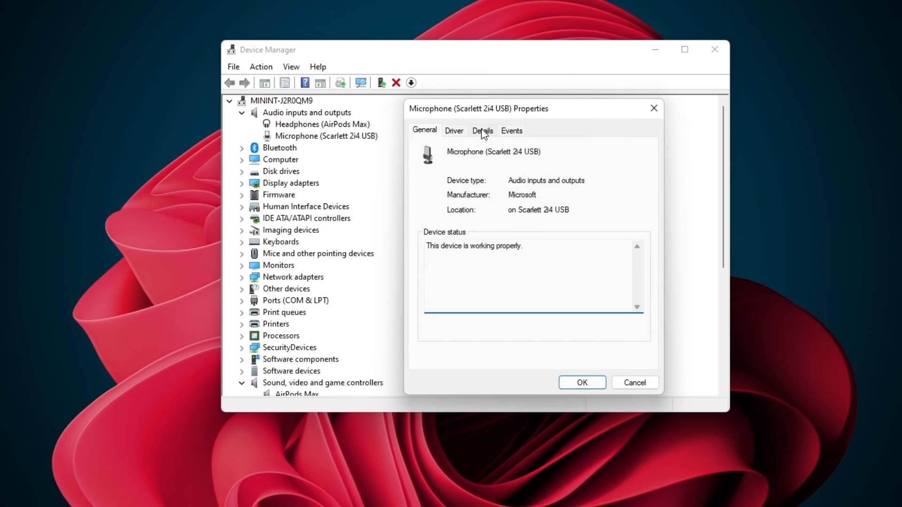
Step: Update the Scarlett 2i4 microphone driver using automatic driver search
{"action": "left_click", "coordinate": [453, 130]}
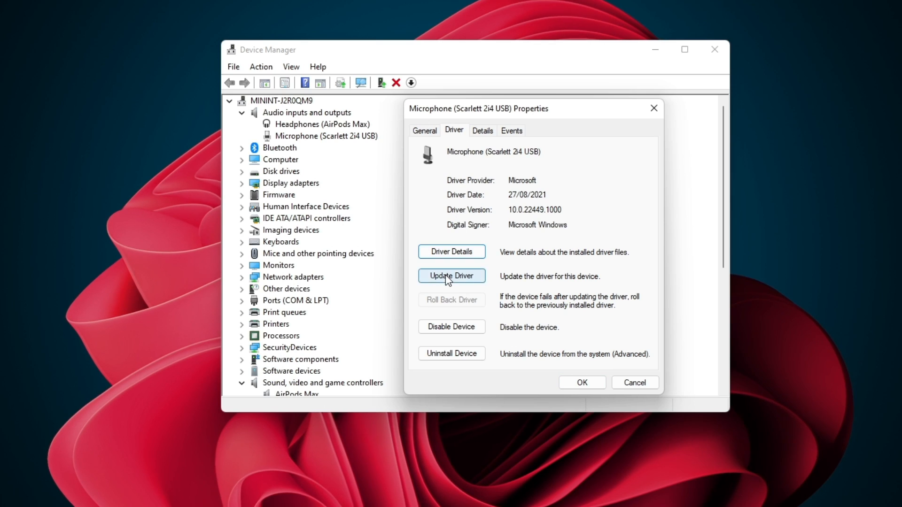
{"action": "left_click", "coordinate": [450, 275]}
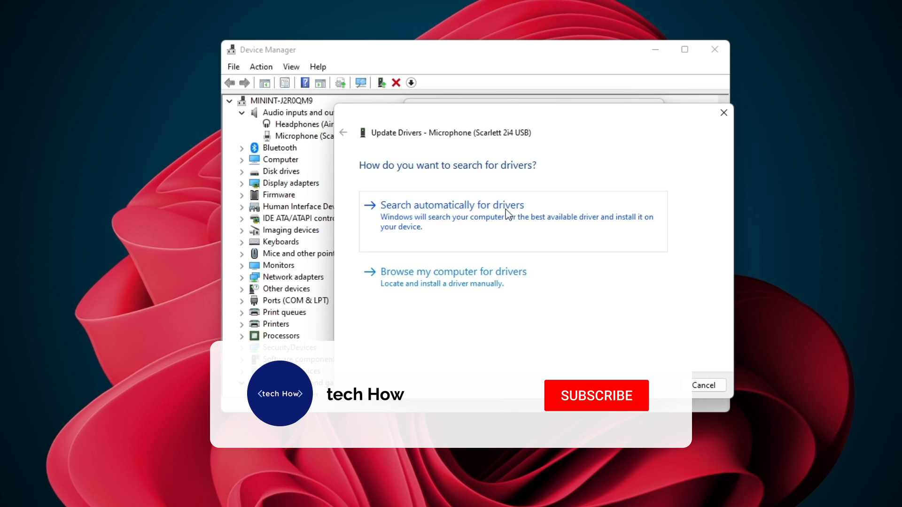
{"action": "left_click", "coordinate": [596, 395]}
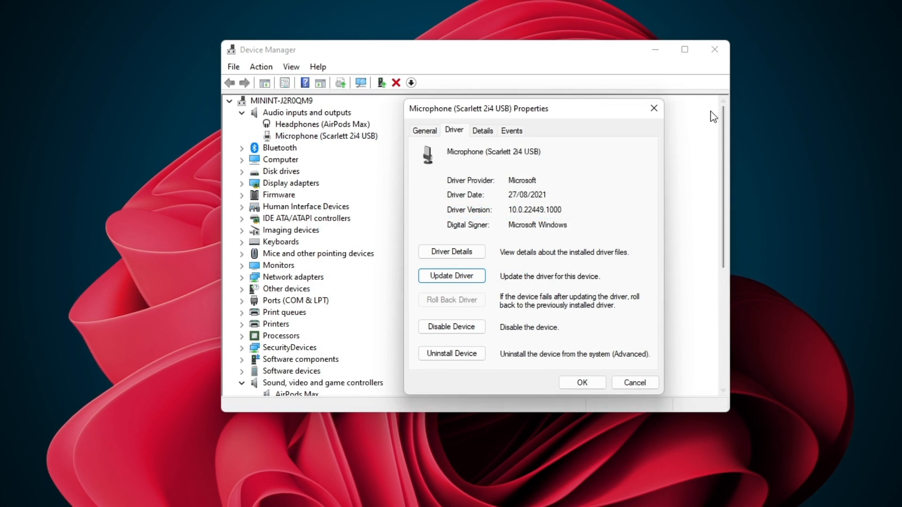
{"action": "left_click", "coordinate": [634, 383]}
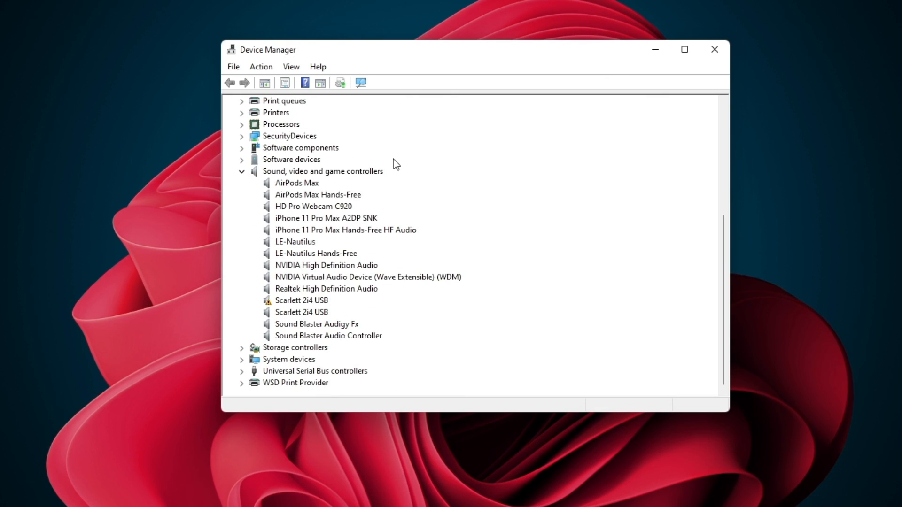
Step: Under Sound, video and game controllers, start a driver update for Realtek High Definition Audio
{"action": "left_click", "coordinate": [241, 171]}
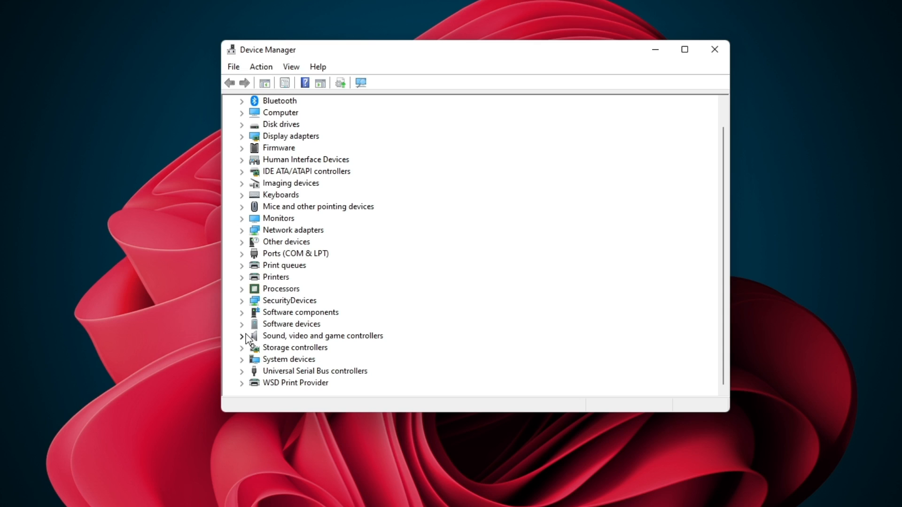
{"action": "left_click", "coordinate": [322, 336]}
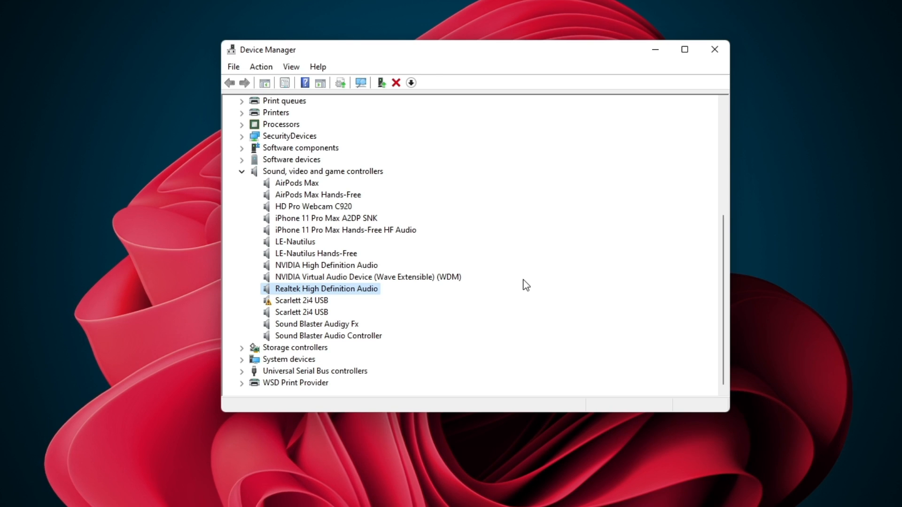
{"action": "mouse_move", "coordinate": [306, 299]}
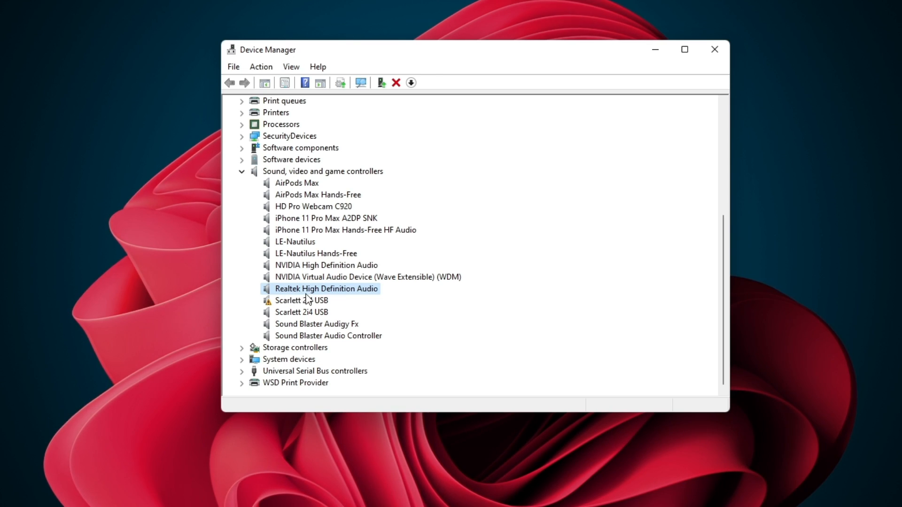
{"action": "mouse_move", "coordinate": [339, 297]}
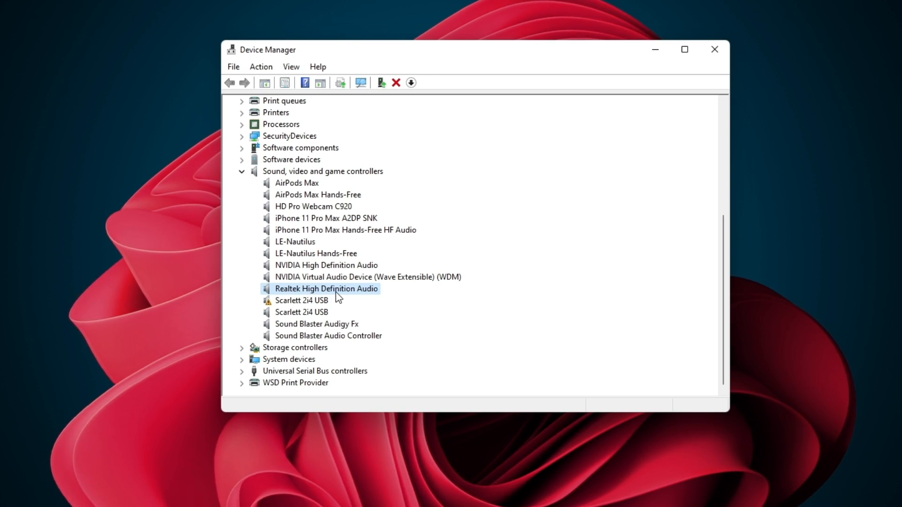
{"action": "double_click", "coordinate": [326, 288]}
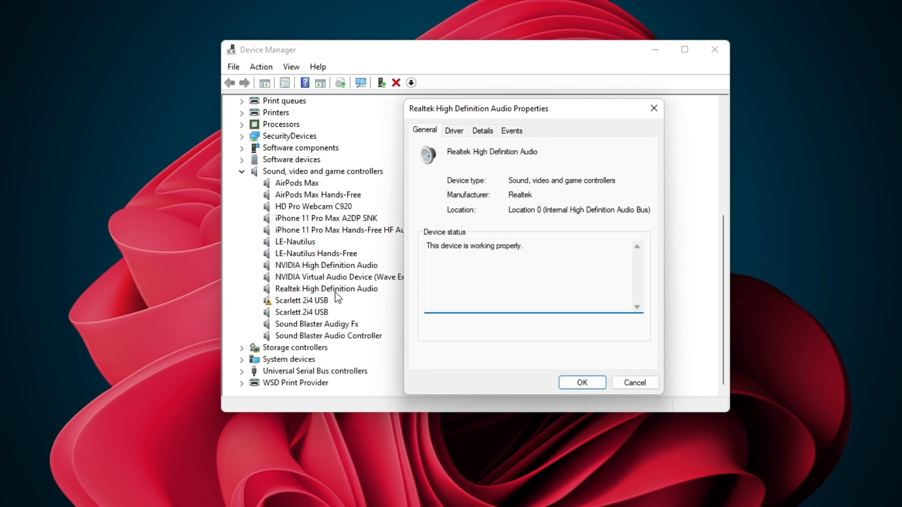
{"action": "left_click", "coordinate": [454, 130]}
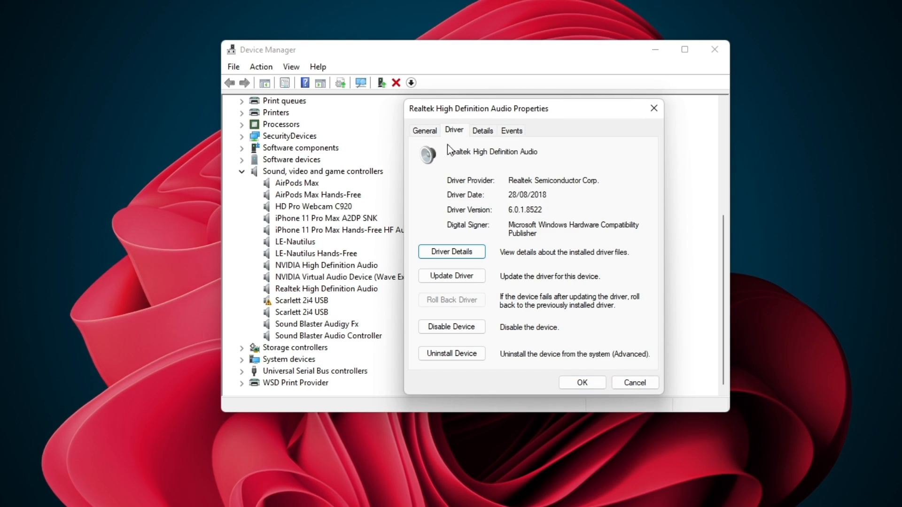
{"action": "left_click", "coordinate": [452, 275]}
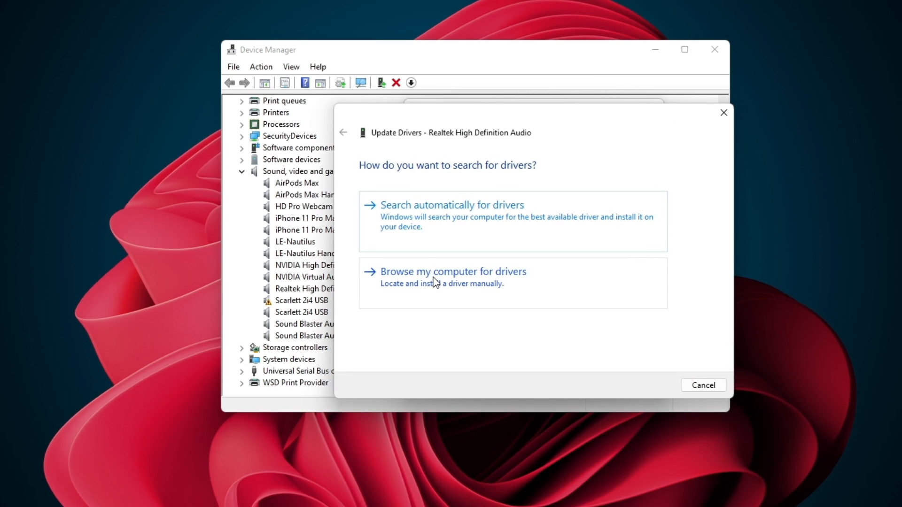
{"action": "mouse_move", "coordinate": [479, 217]}
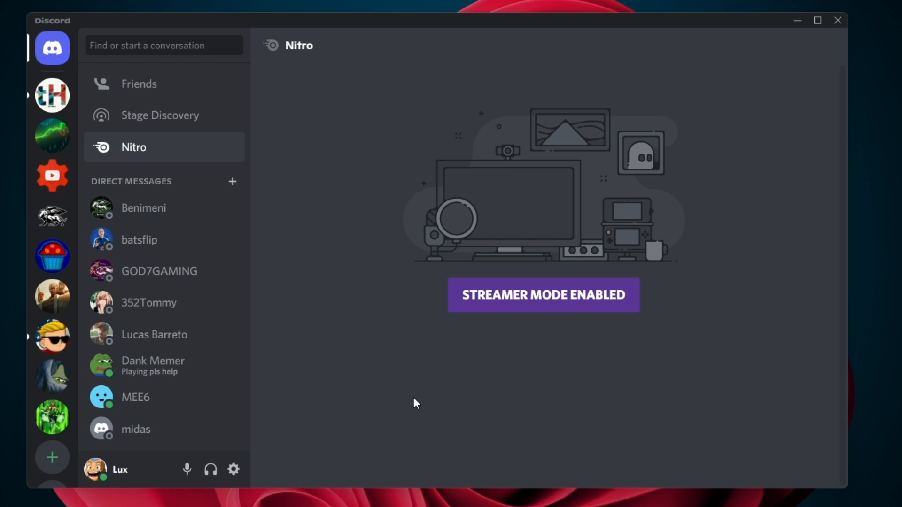
{"action": "mouse_move", "coordinate": [309, 410]}
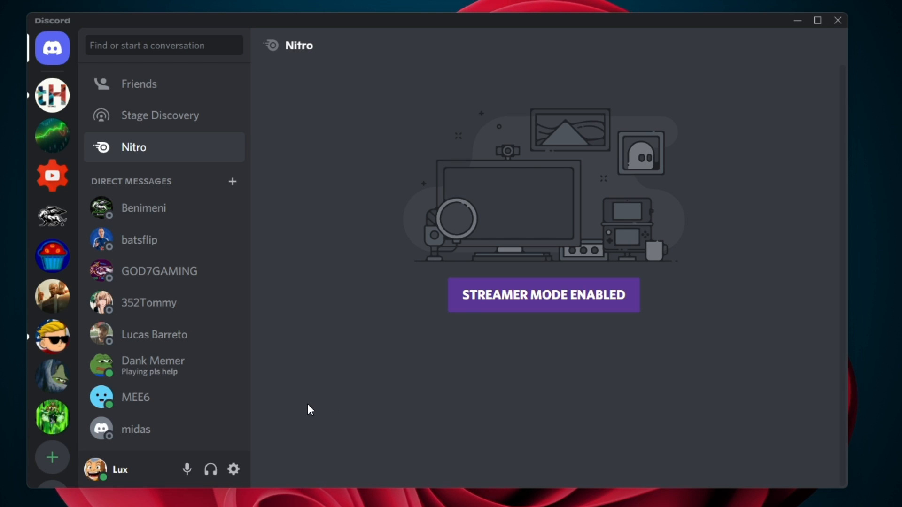
{"action": "mouse_move", "coordinate": [273, 460]}
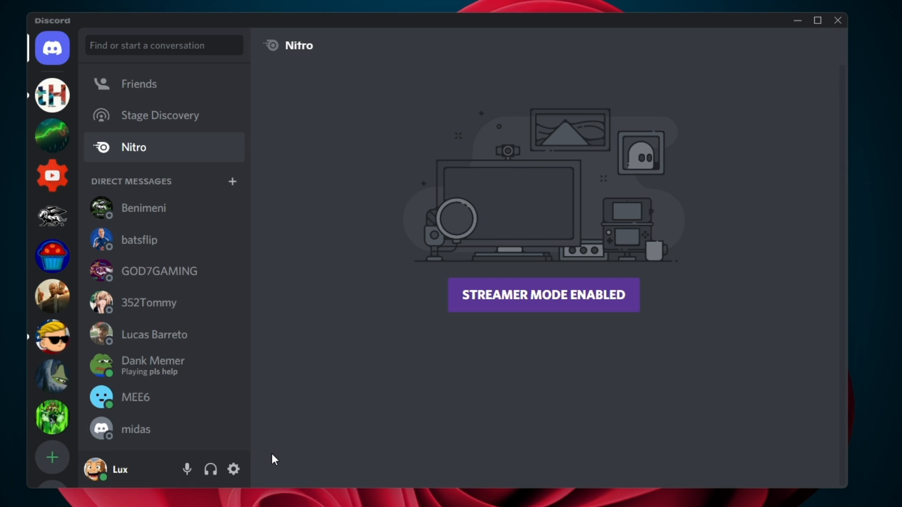
{"action": "mouse_move", "coordinate": [233, 470]}
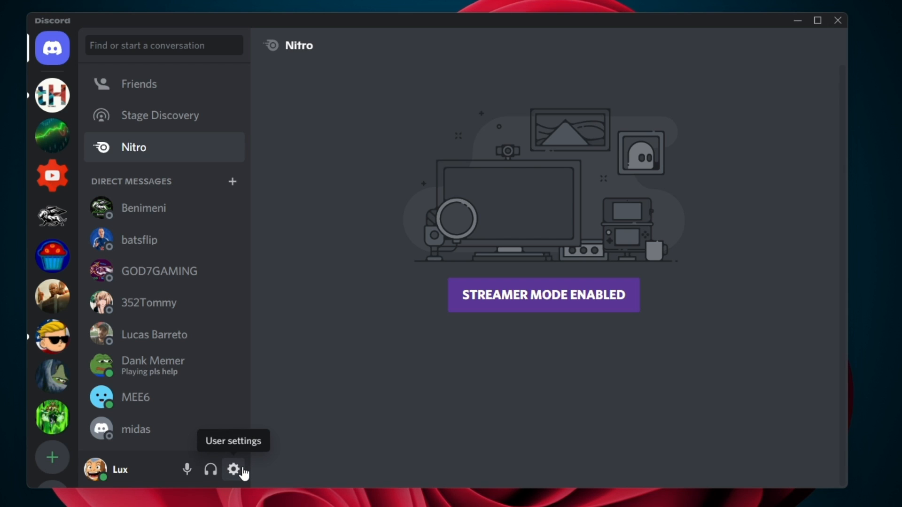
Step: Bring up Discord User Settings via the gear next to the username
{"action": "left_click", "coordinate": [234, 470]}
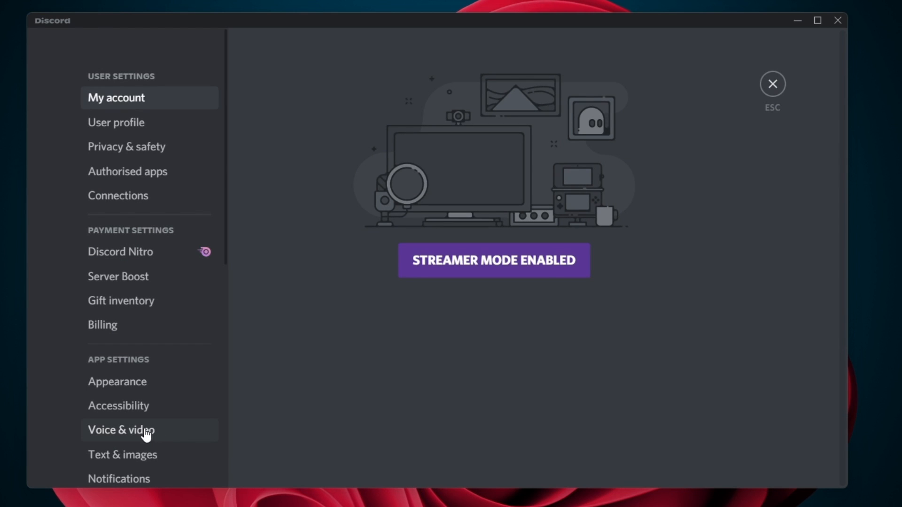
{"action": "mouse_move", "coordinate": [136, 367]}
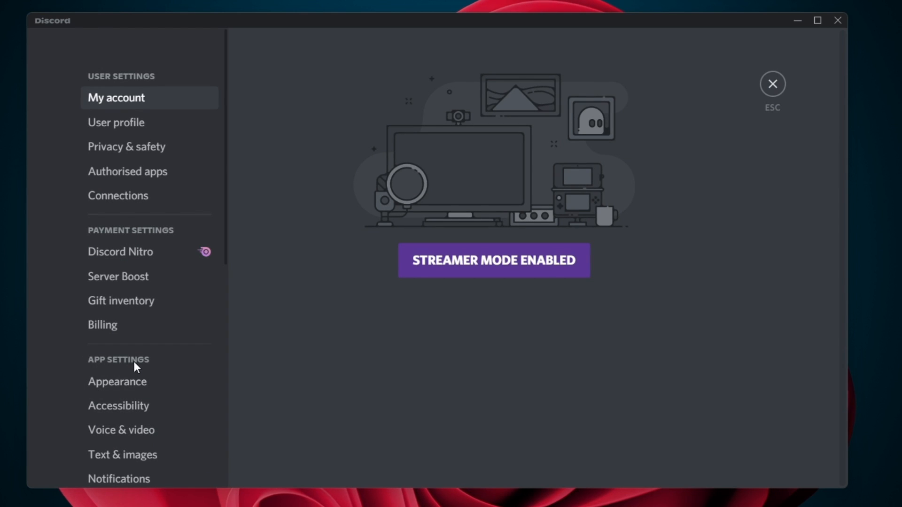
Step: Show Voice & Video settings scrolled to Input Sensitivity and Advanced with noise suppression on
{"action": "left_click", "coordinate": [121, 429]}
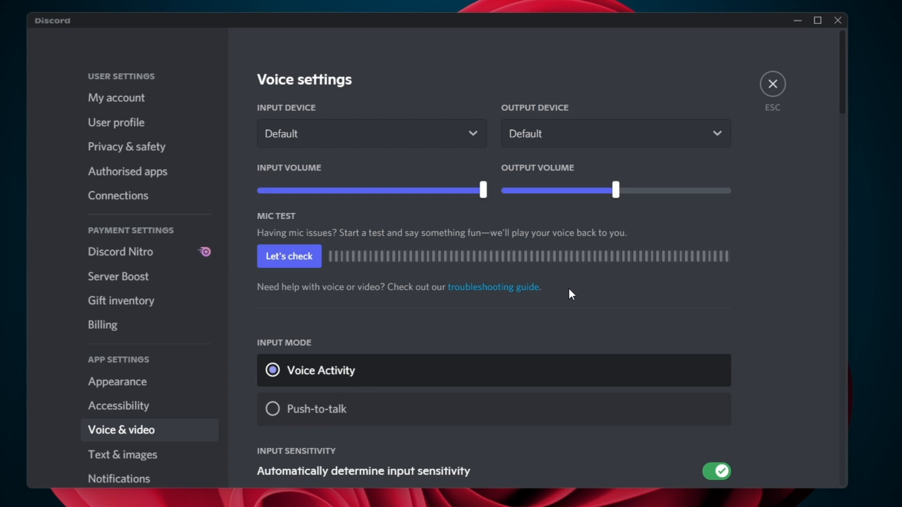
{"action": "scroll", "scroll_direction": "down", "scroll_amount": 3}
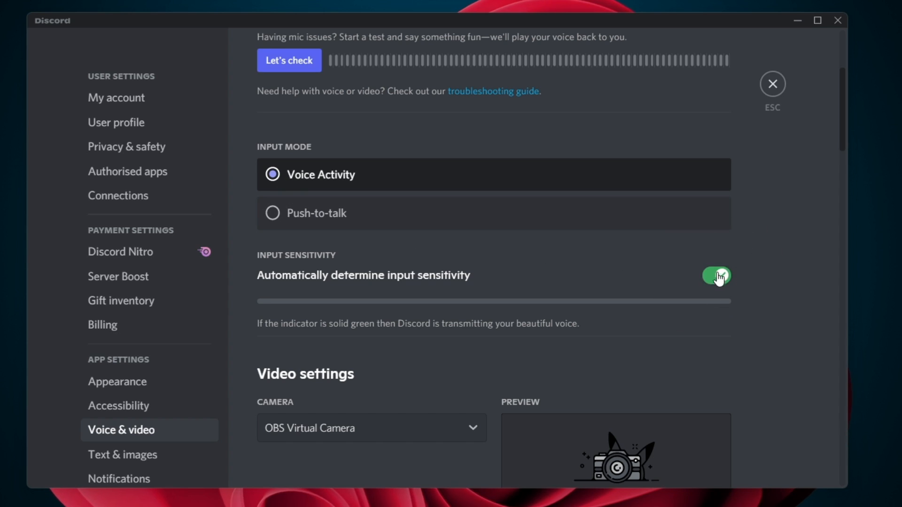
{"action": "scroll", "scroll_direction": "down", "scroll_amount": 3}
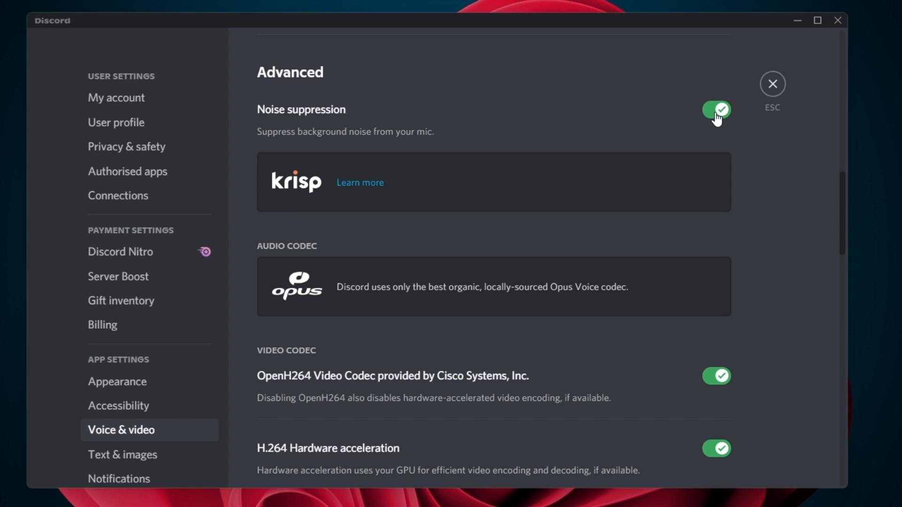
{"action": "mouse_move", "coordinate": [773, 260]}
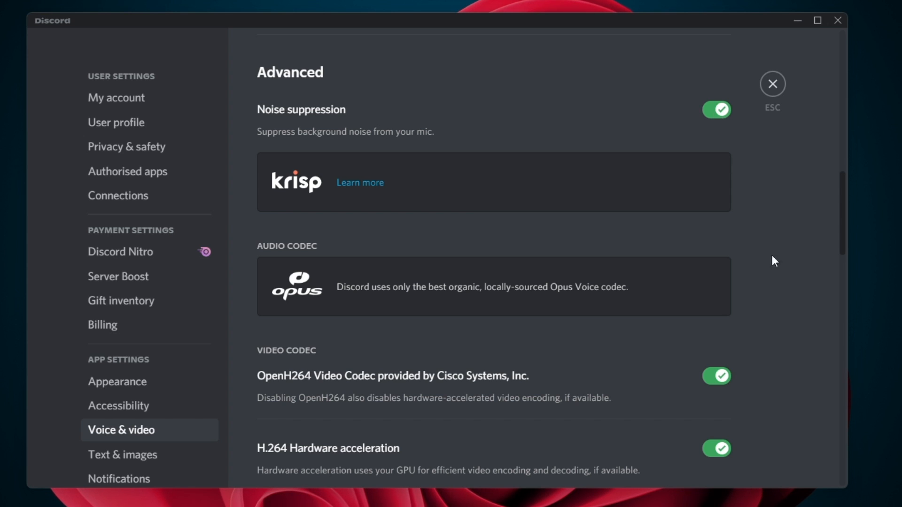
Step: Keep echo cancellation, Advanced Voice Activity and automatic gain control on under Voice Processing, then close Discord
{"action": "scroll", "scroll_direction": "down", "scroll_amount": 3}
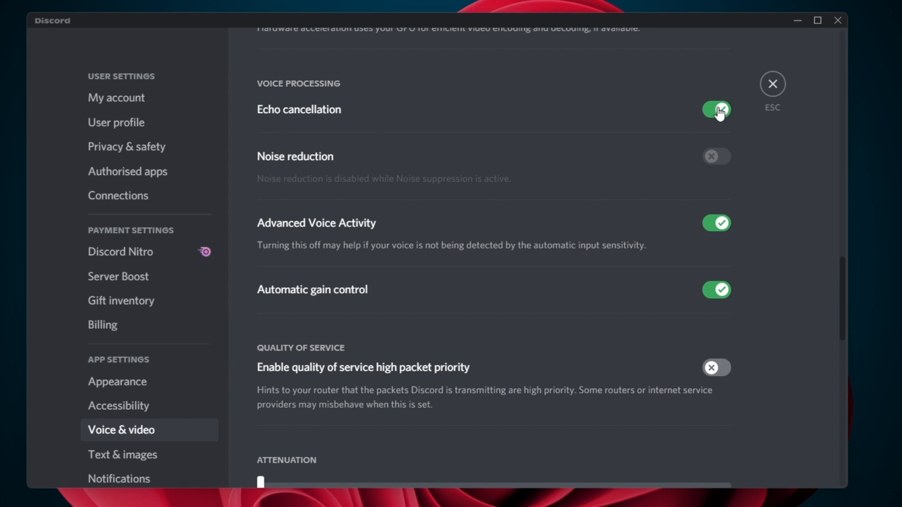
{"action": "left_click", "coordinate": [716, 223]}
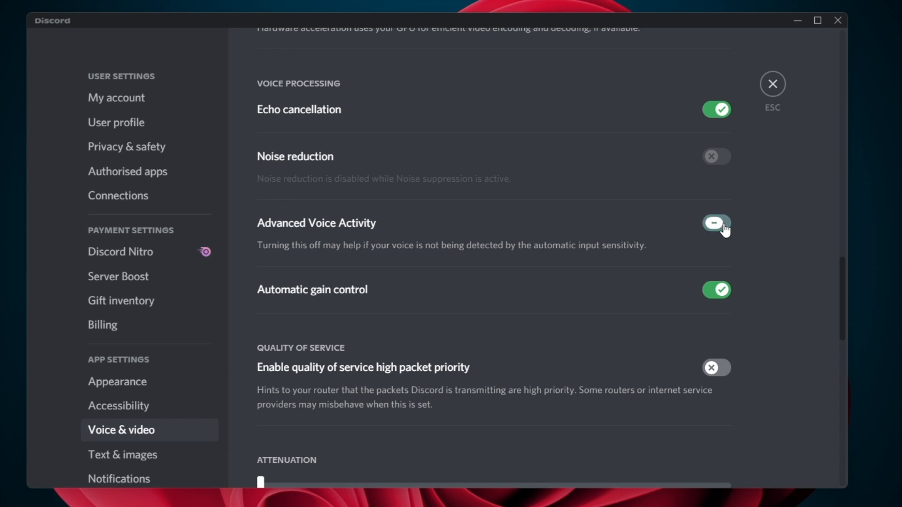
{"action": "left_click", "coordinate": [715, 223]}
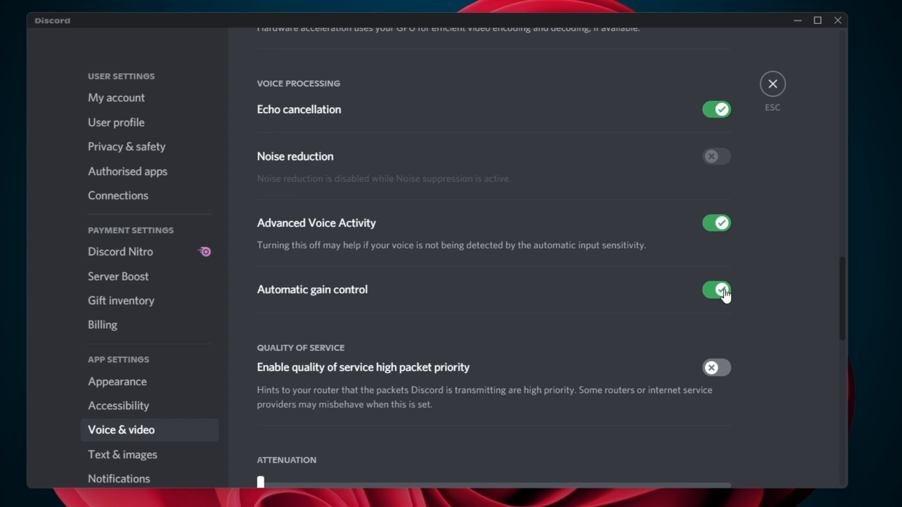
{"action": "mouse_move", "coordinate": [840, 284]}
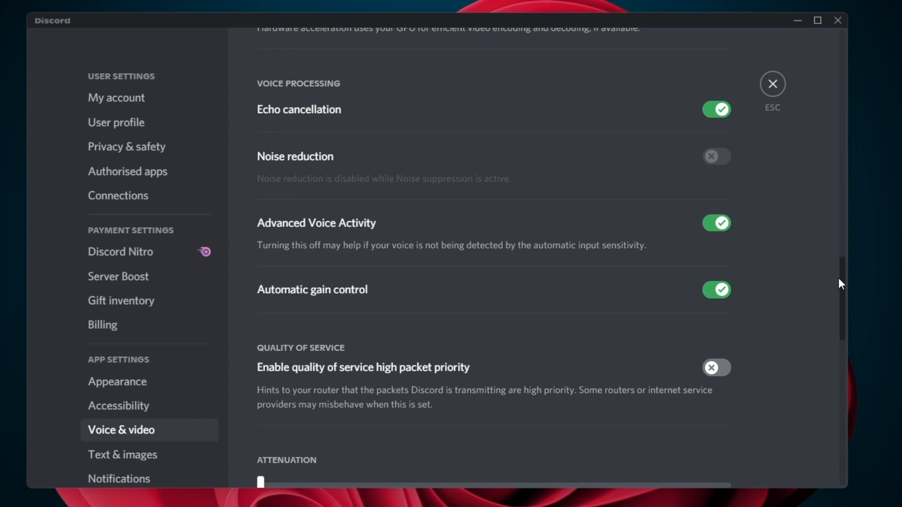
{"action": "scroll", "scroll_direction": "down", "scroll_amount": 3}
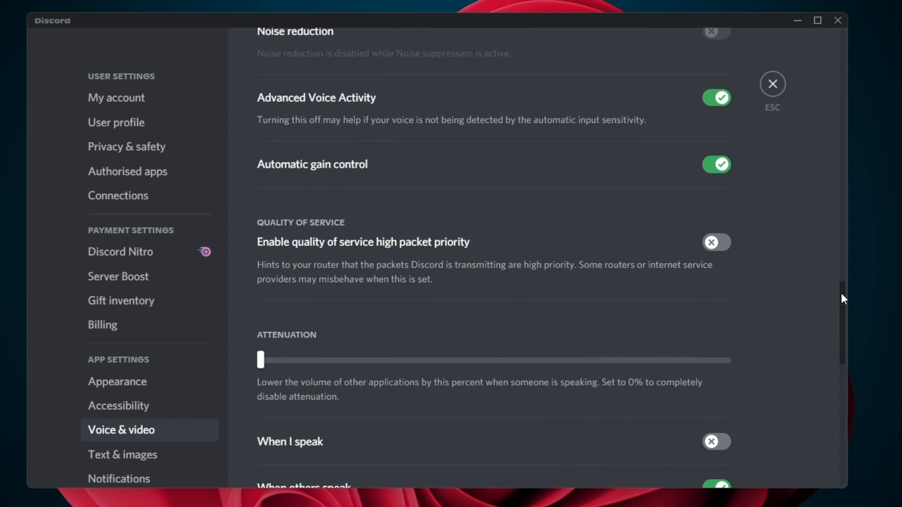
{"action": "scroll", "scroll_direction": "up", "scroll_amount": 3}
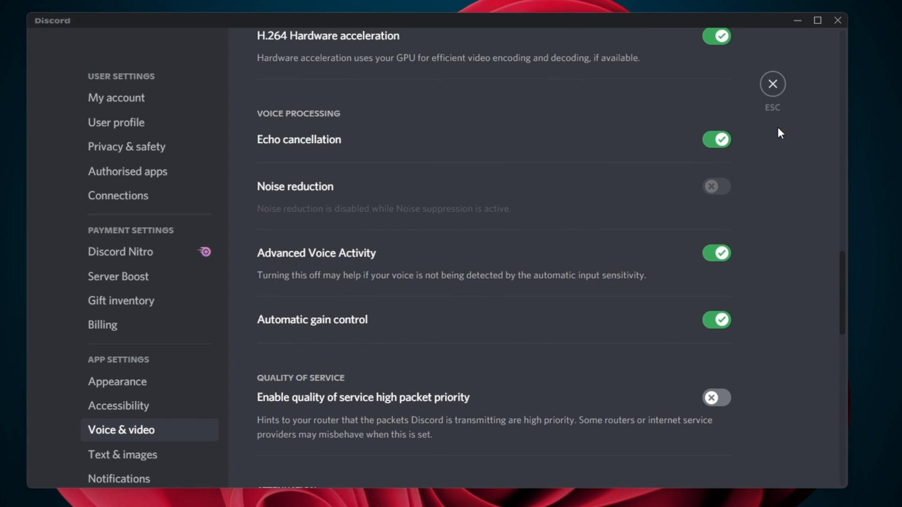
{"action": "left_click", "coordinate": [772, 84]}
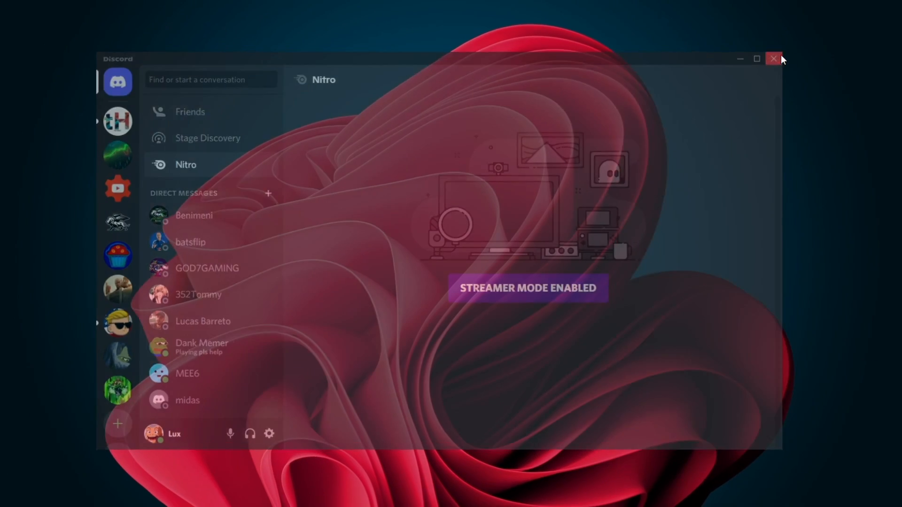